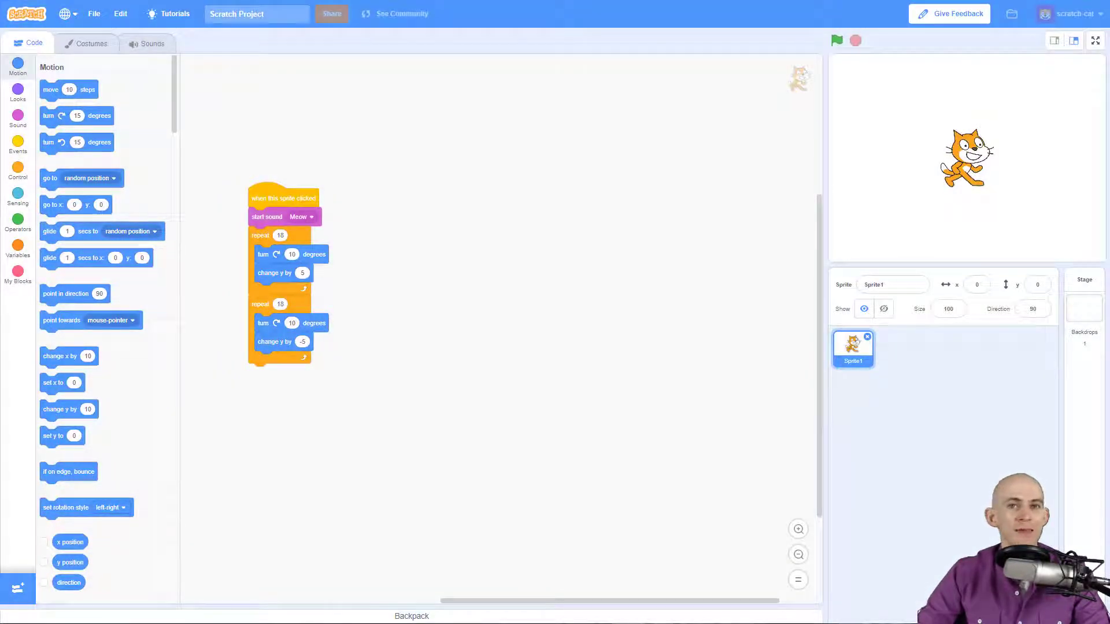
pyautogui.moveTo(340, 142)
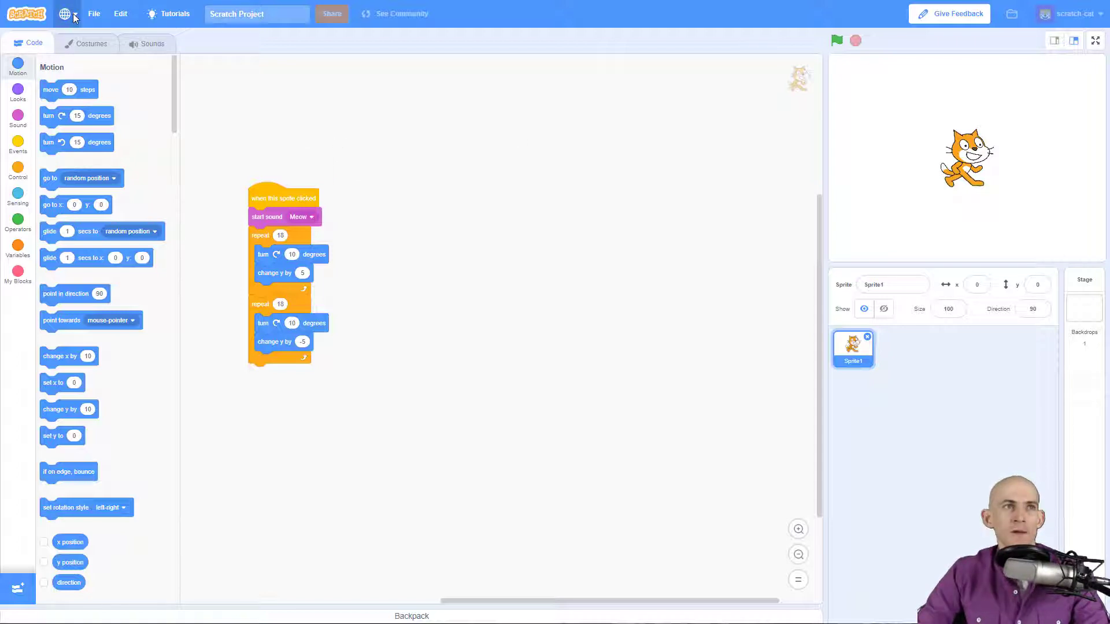
# Open the globe language menu and scroll down to 日本語
pyautogui.click(66, 14)
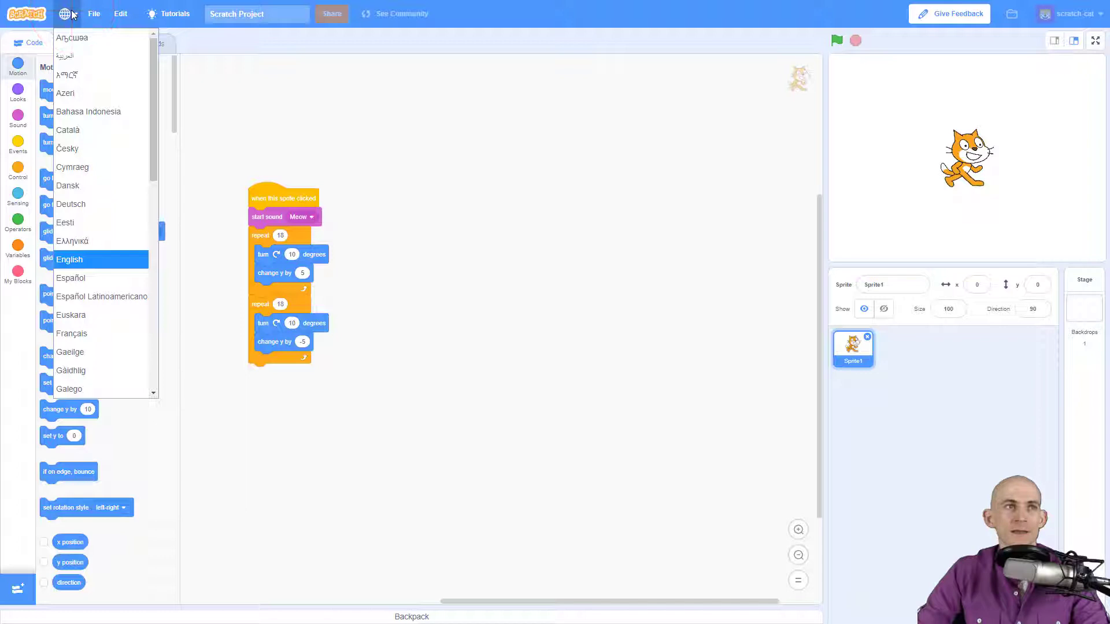
pyautogui.moveTo(98, 132)
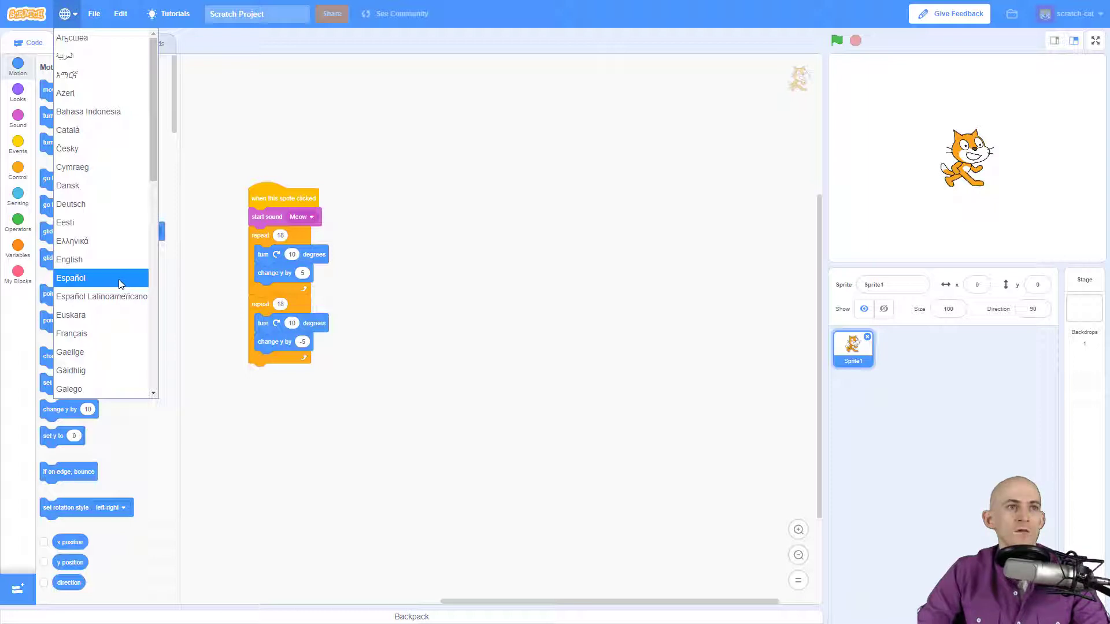
pyautogui.moveTo(101, 297)
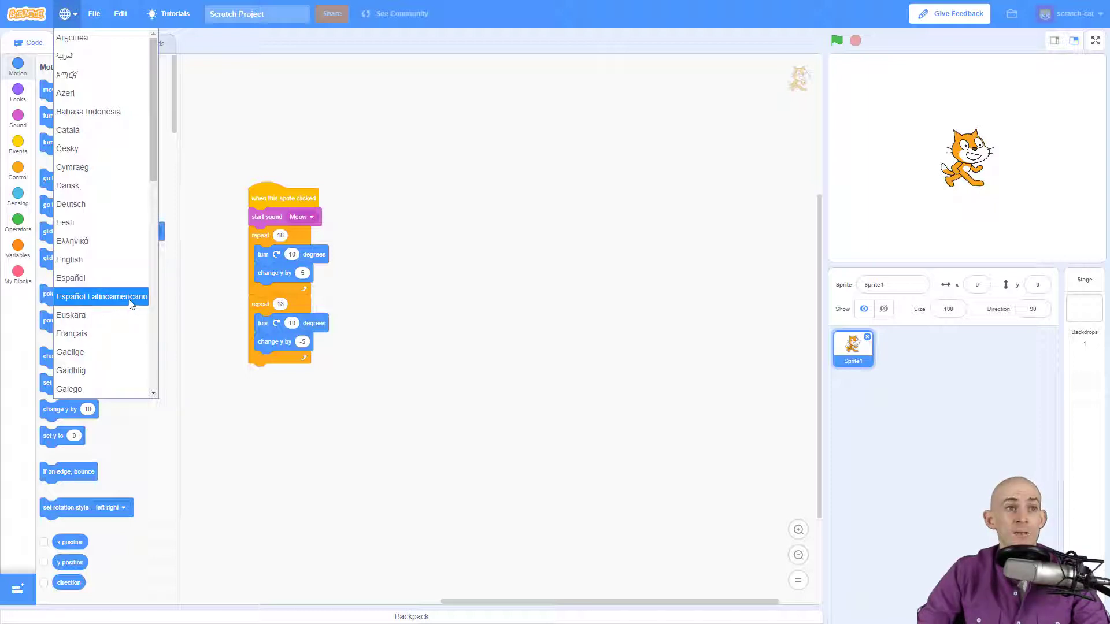
pyautogui.scroll(-3)
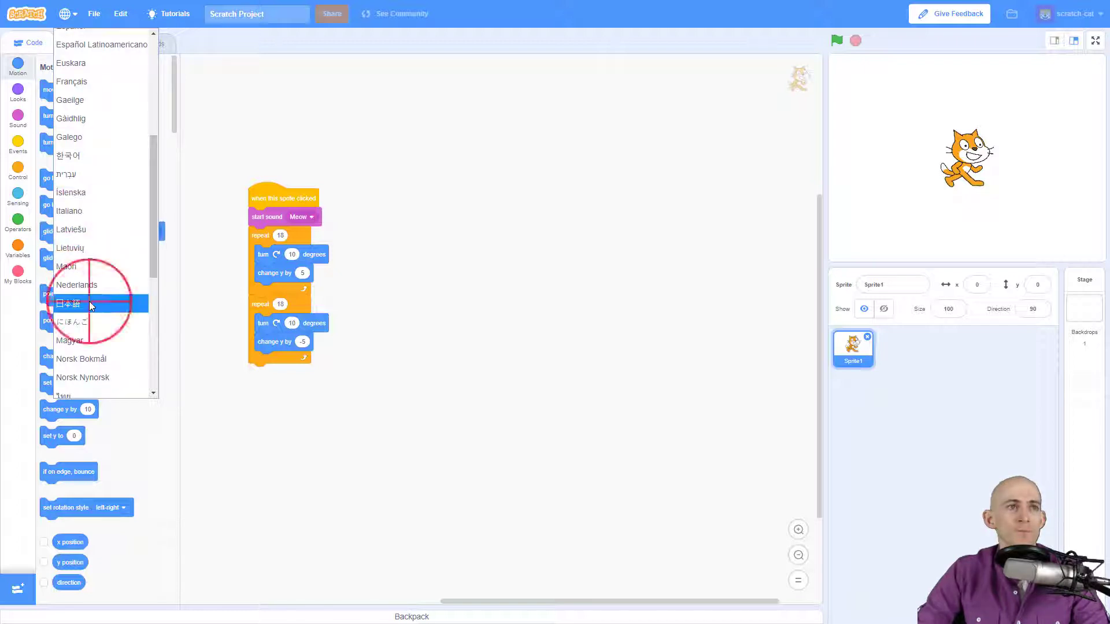
# Switch the Scratch interface to 日本語 (Japanese) and reopen the language menu
pyautogui.click(70, 303)
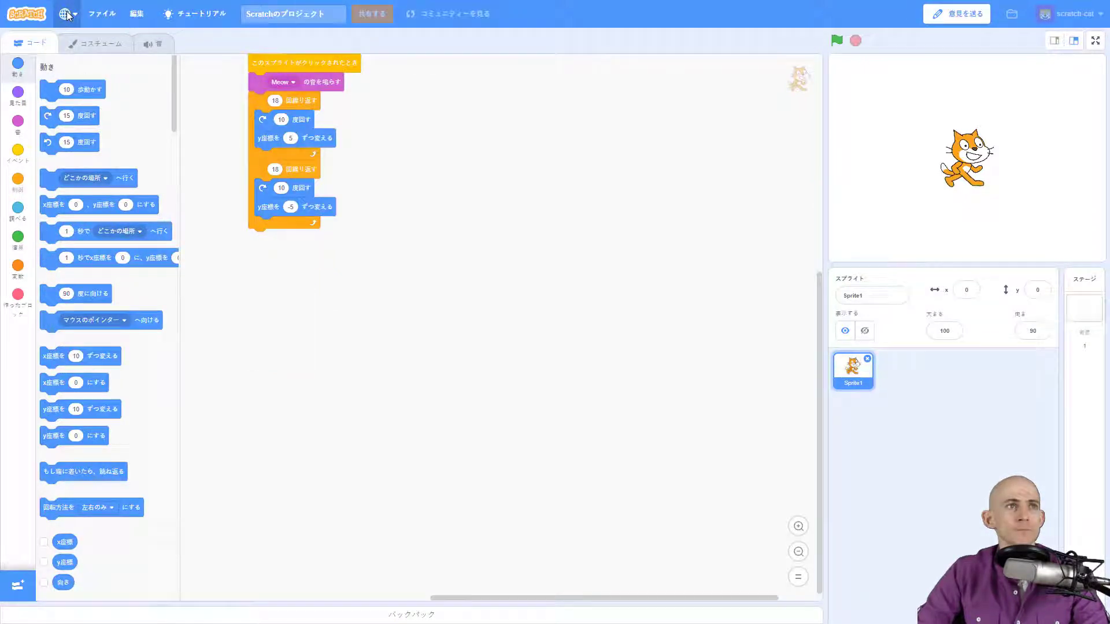
pyautogui.click(66, 13)
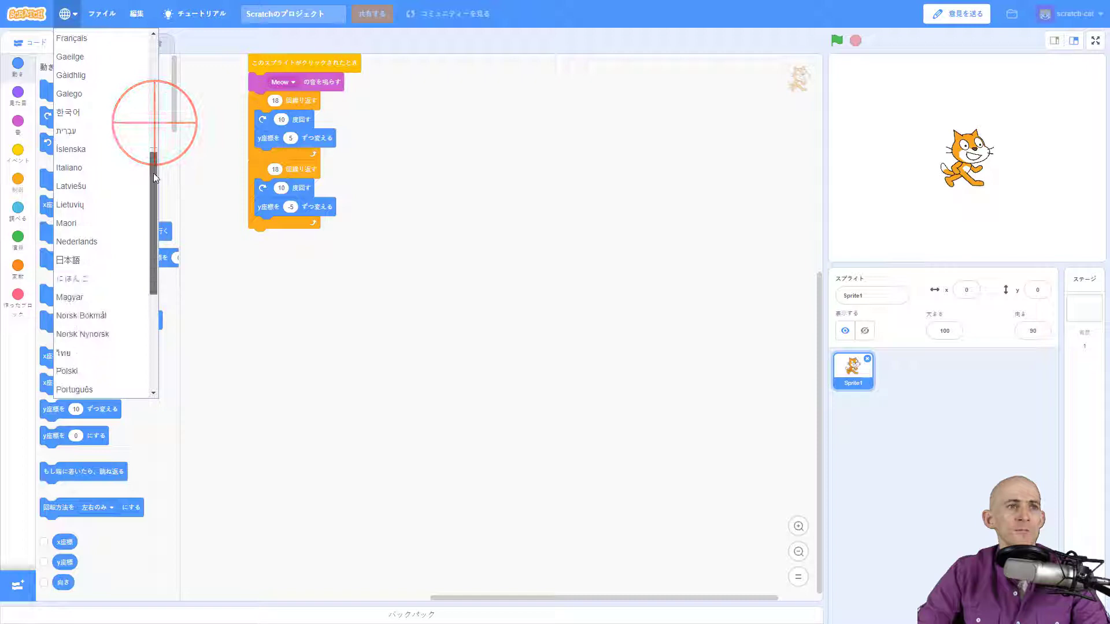
pyautogui.moveTo(69, 260)
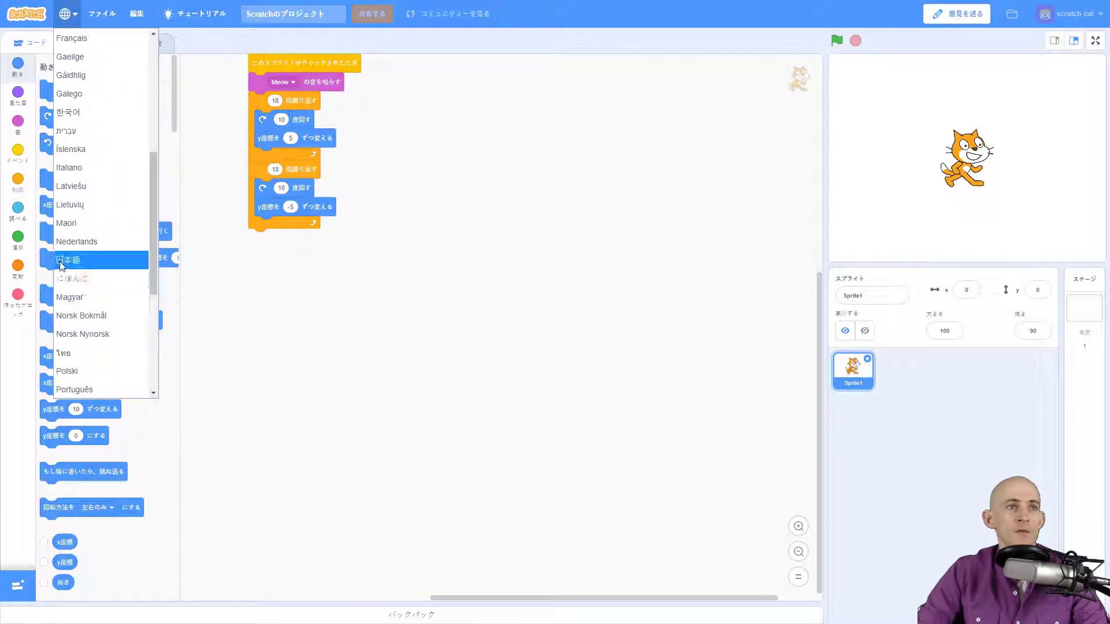
pyautogui.moveTo(71, 278)
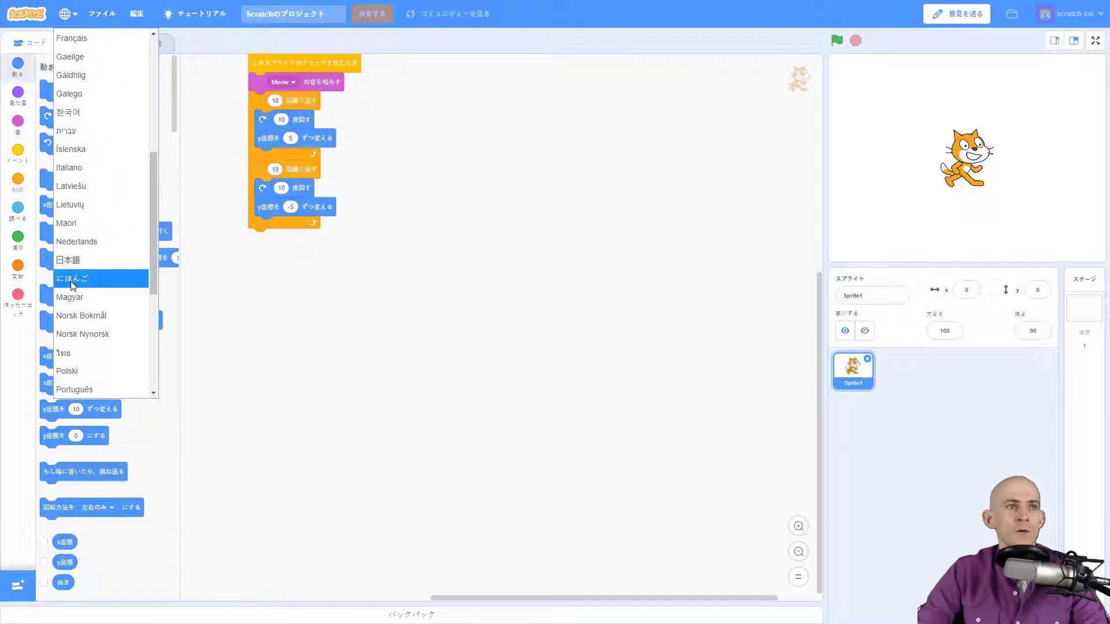
# Switch the interface to にほんご (hiragana Japanese) and reopen the language menu
pyautogui.click(73, 277)
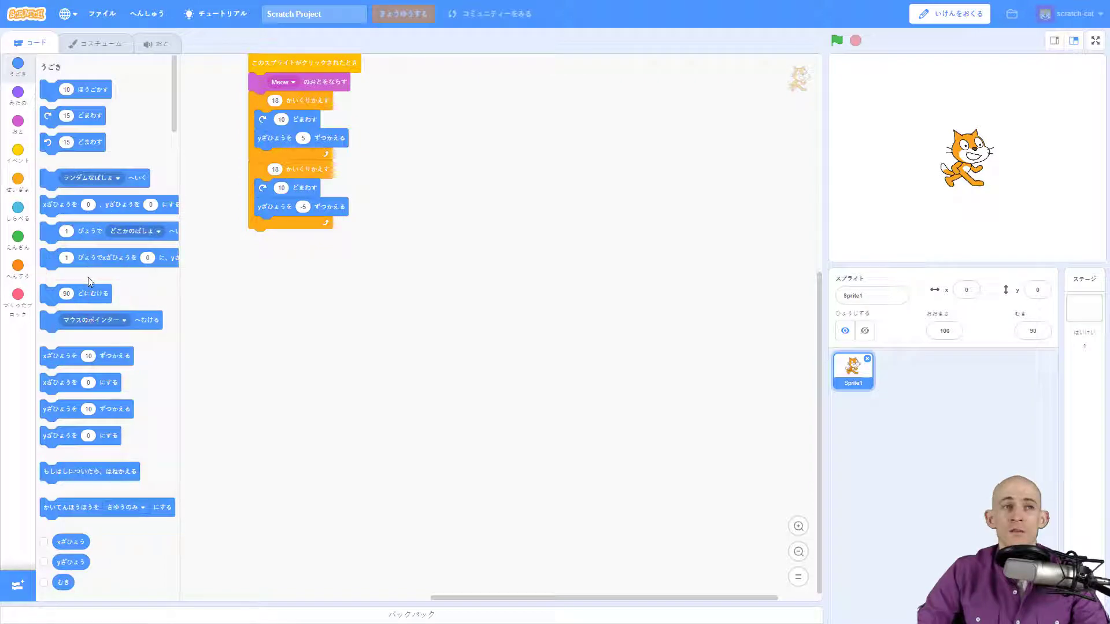
pyautogui.moveTo(83, 65)
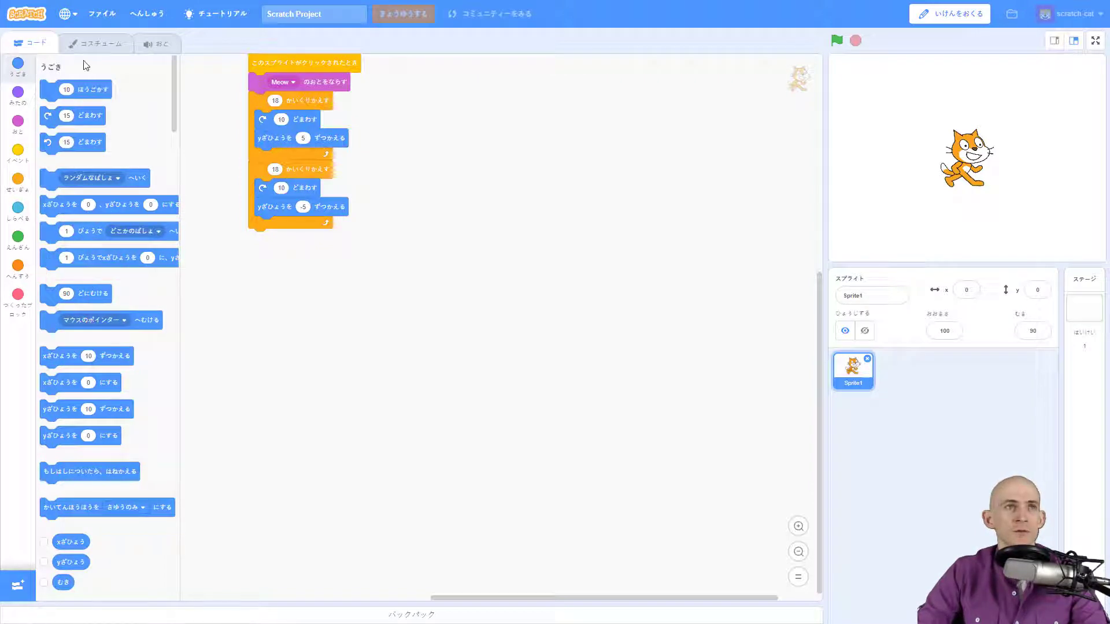
pyautogui.click(64, 14)
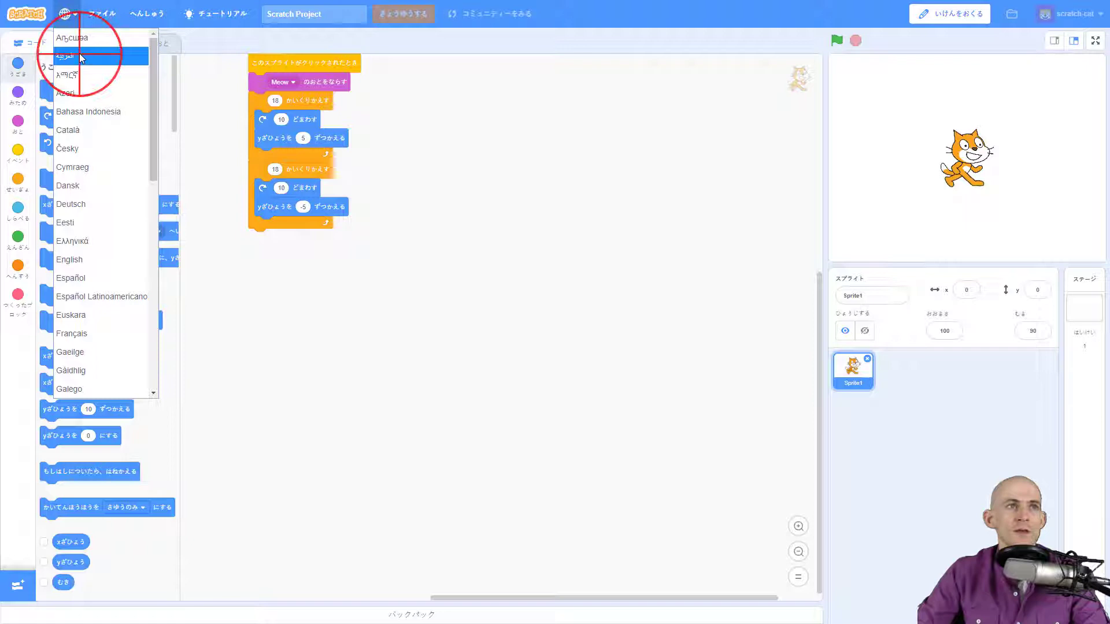
# Choose العربية so the editor displays in Arabic, mirrored right-to-left
pyautogui.click(70, 56)
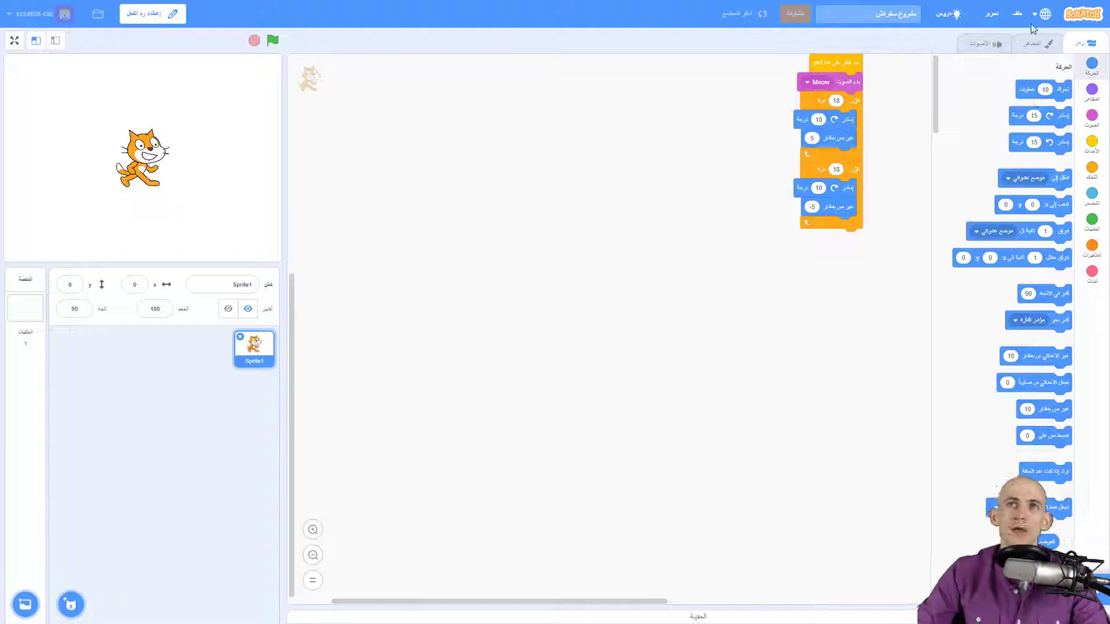
# Switch the interface back to English from the top-right globe menu
pyautogui.click(1043, 13)
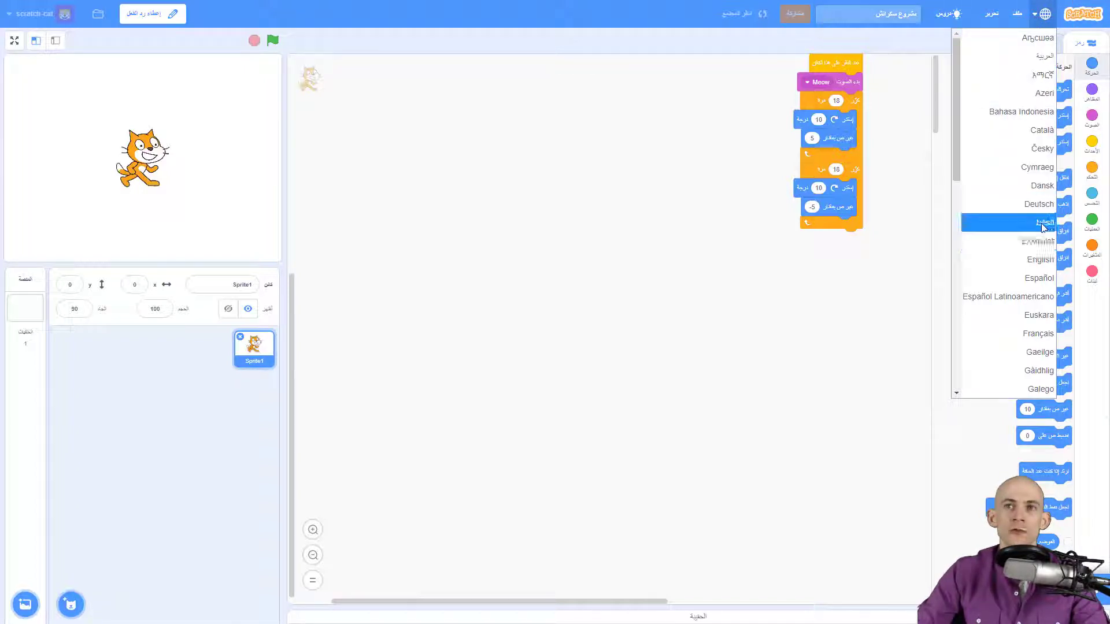
pyautogui.click(1039, 259)
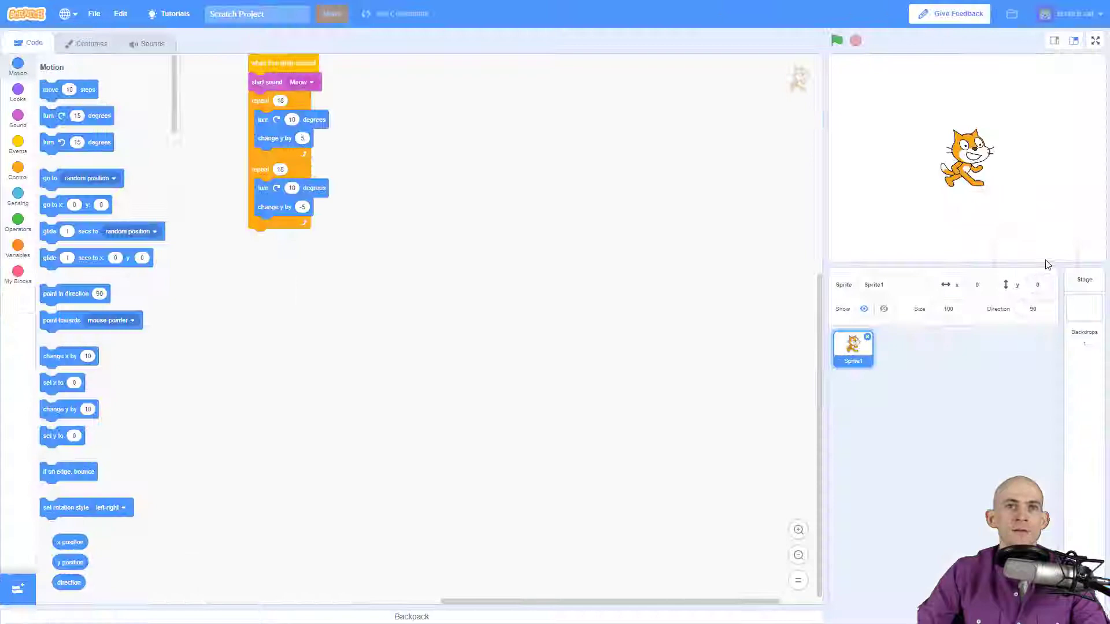